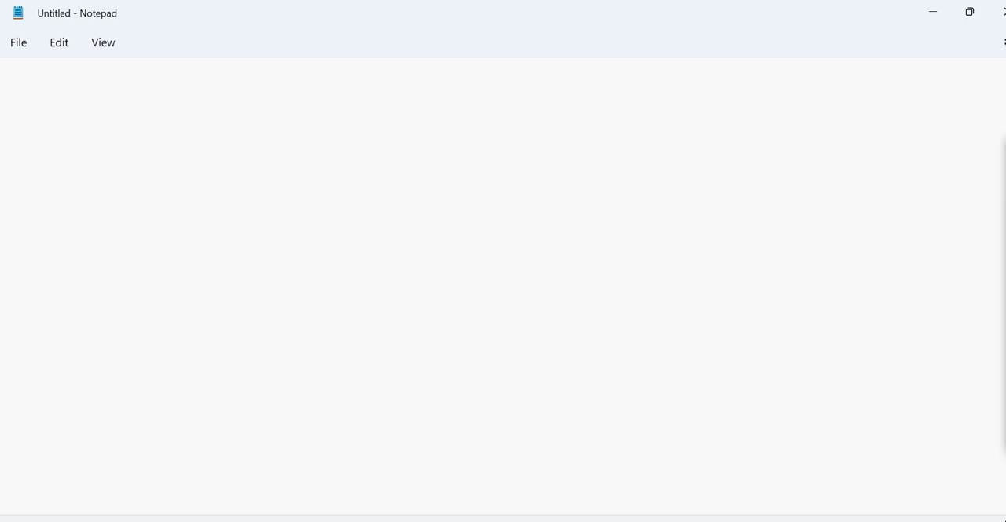
mouse_move(284, 254)
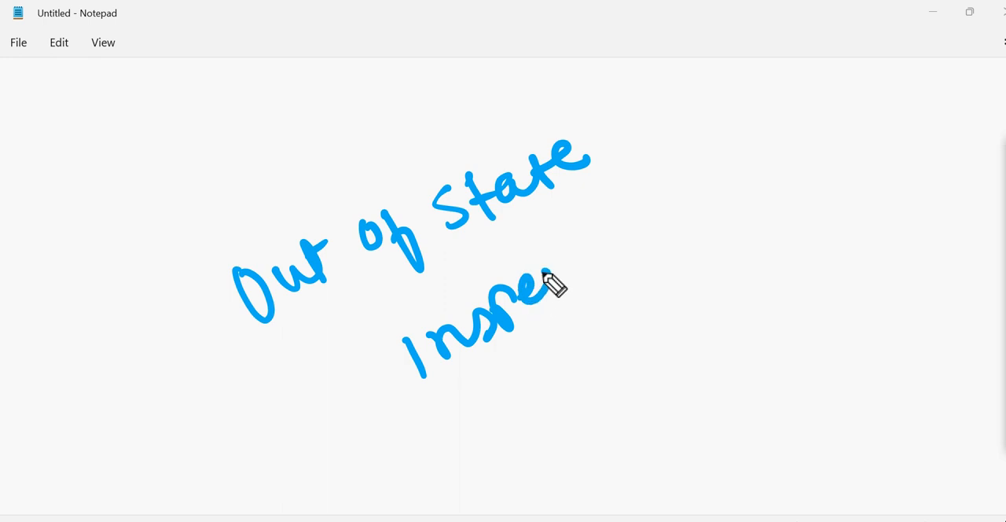
- Handwrite 'Inspection' and then 'Policy install' under SG on the Notepad page
left_click_drag(550, 283, 652, 227)
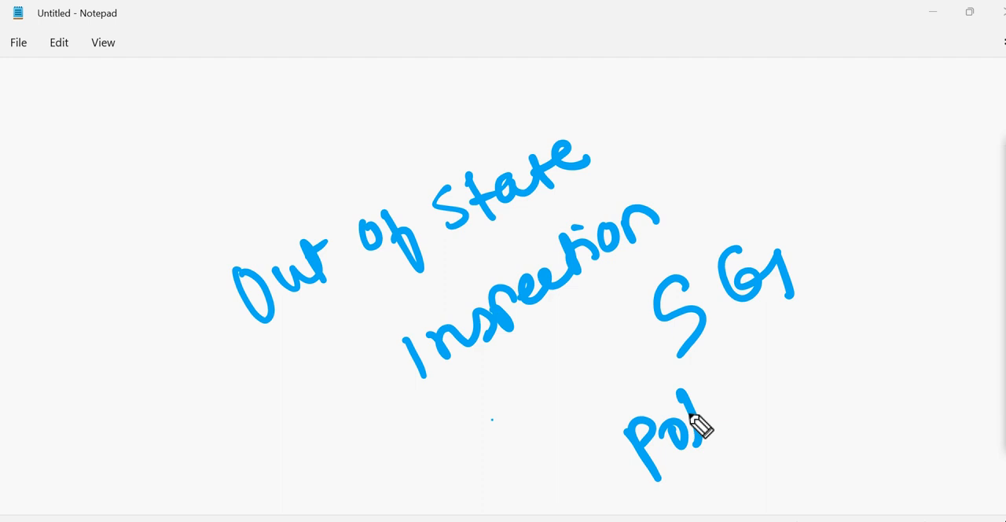
left_click_drag(699, 424, 817, 346)
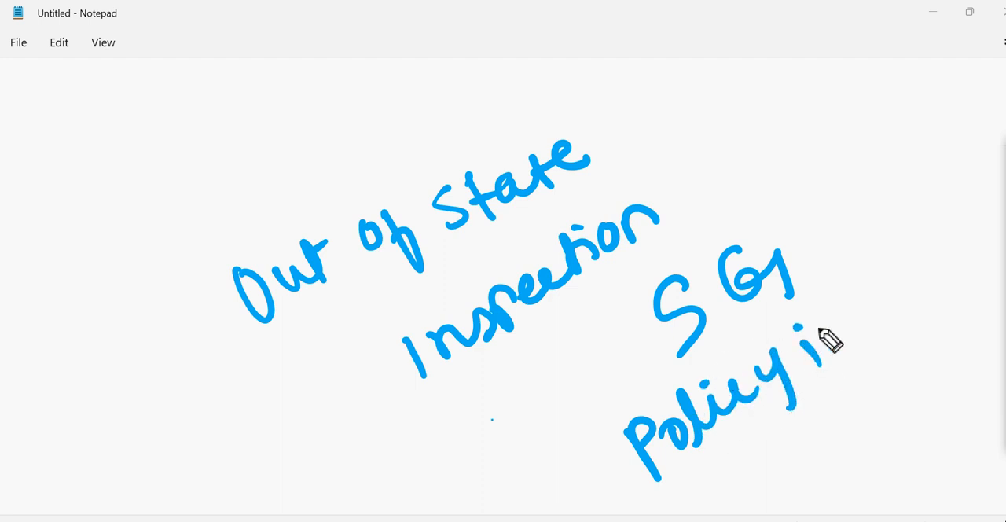
left_click_drag(820, 346, 930, 286)
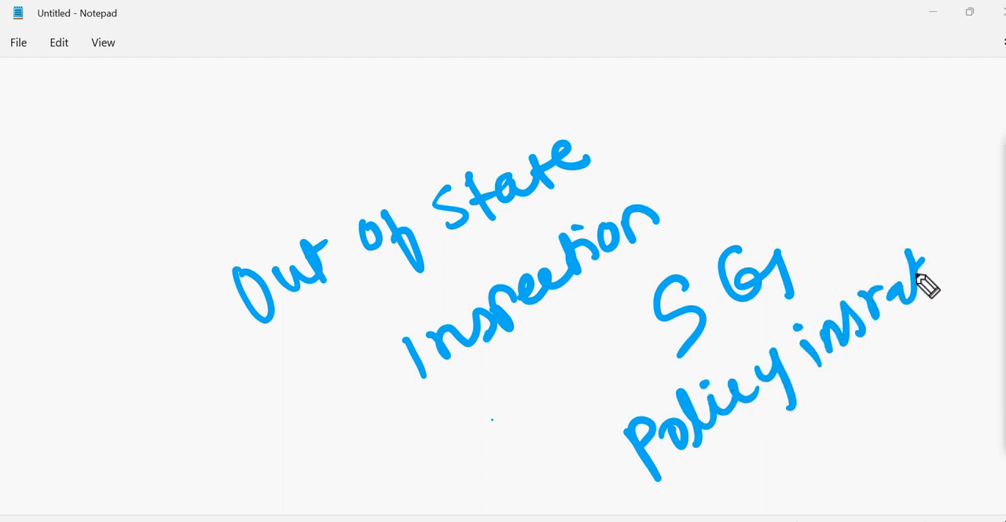
left_click_drag(927, 283, 975, 236)
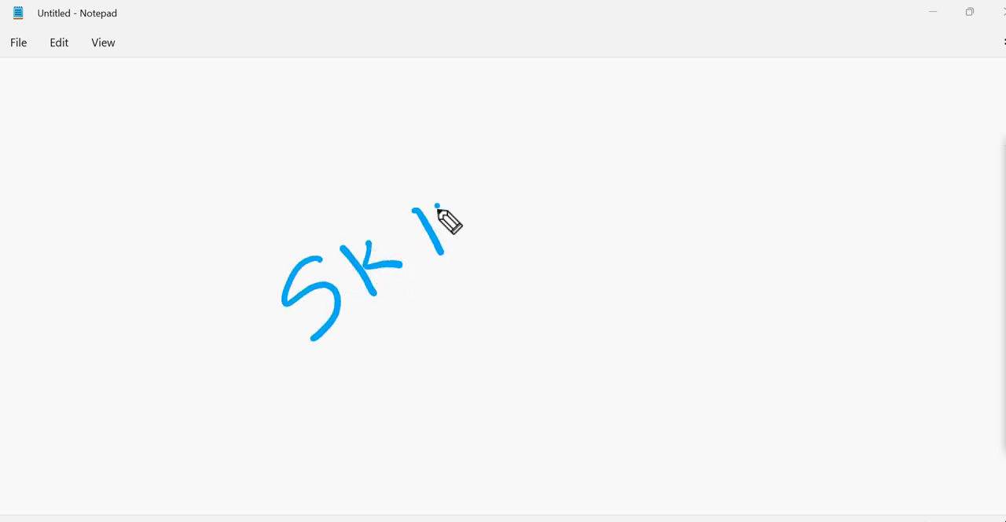
- Handwrite the SK article number starting 'SK 1173' on the page
left_click_drag(437, 212, 526, 217)
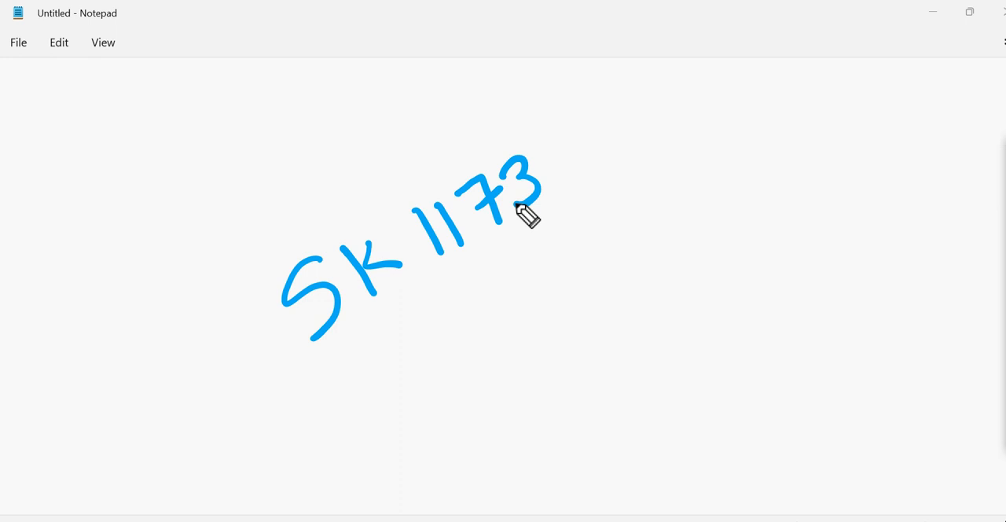
left_click_drag(526, 217, 616, 141)
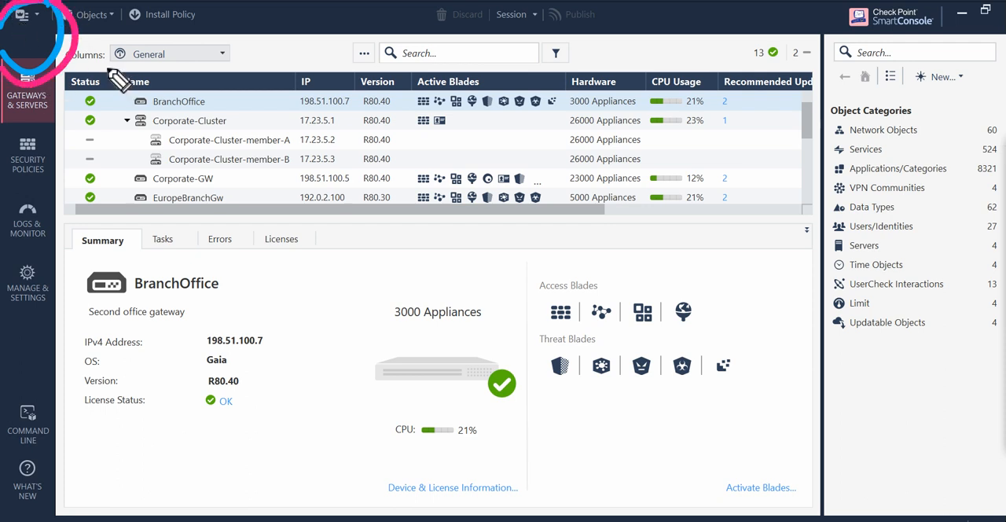
mouse_move(117, 82)
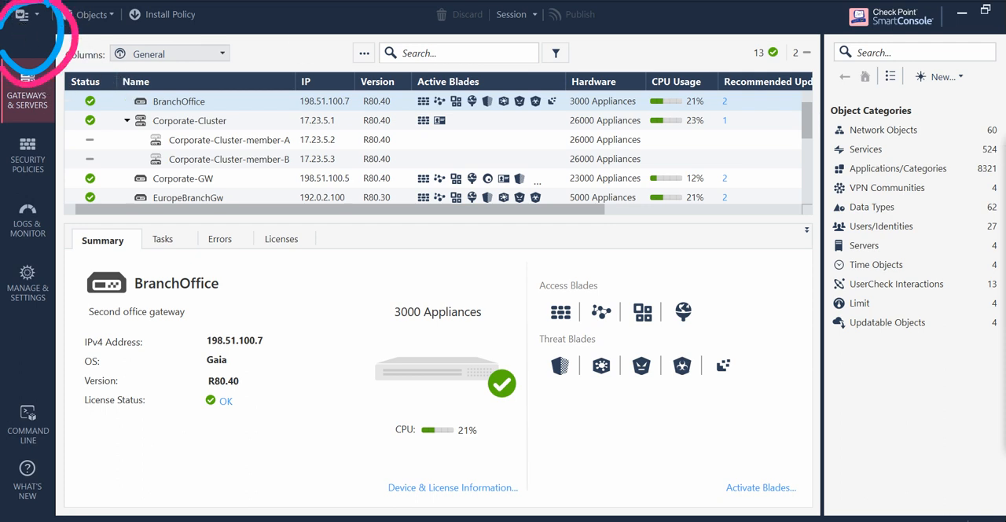
- Bring up the SmartConsole main application menu of management actions
left_click(22, 14)
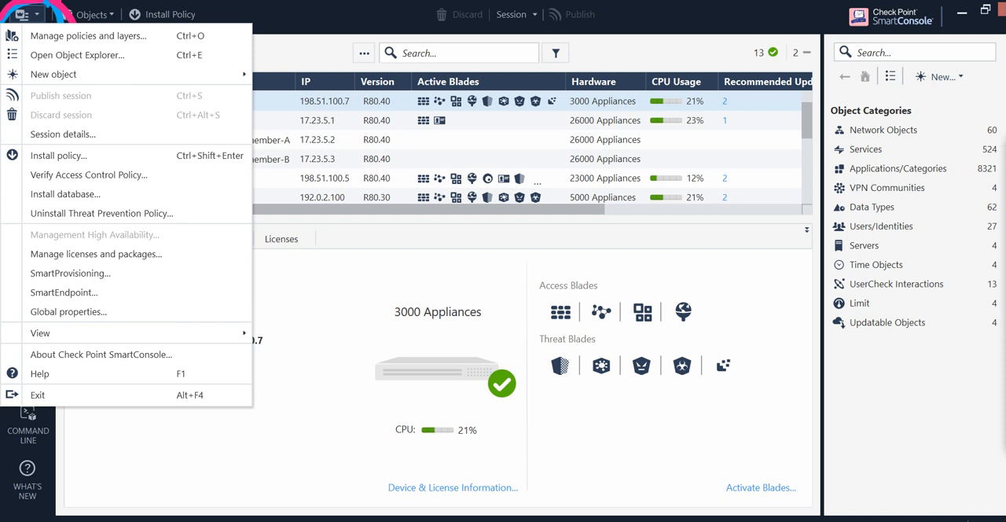
- Open the Global Properties window from the main menu
left_click(68, 311)
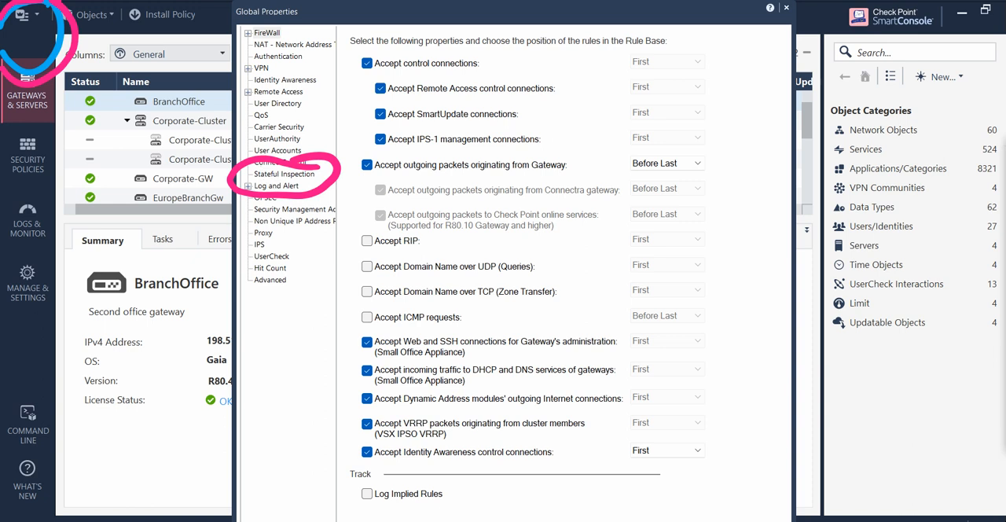
- Show the Stateful Inspection page with its out-of-state packet options
left_click(285, 172)
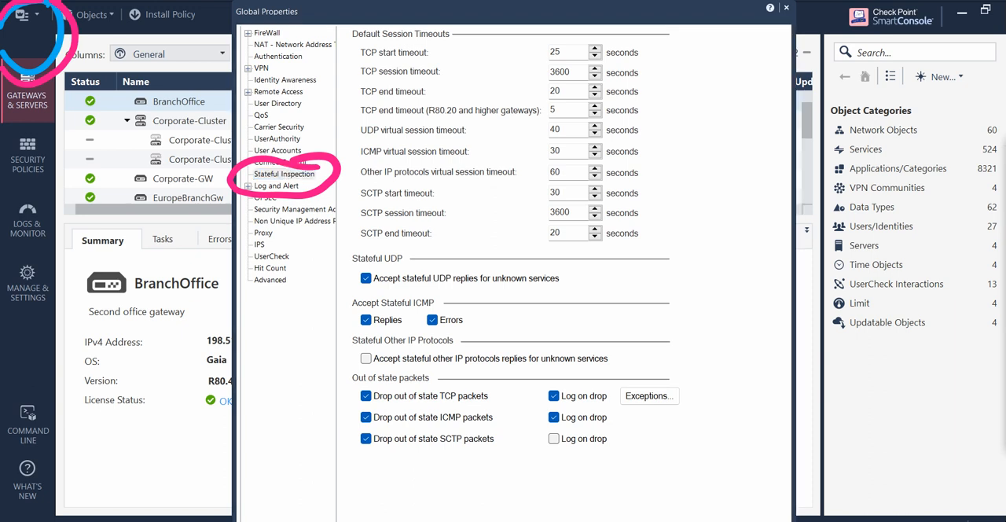
mouse_move(594, 366)
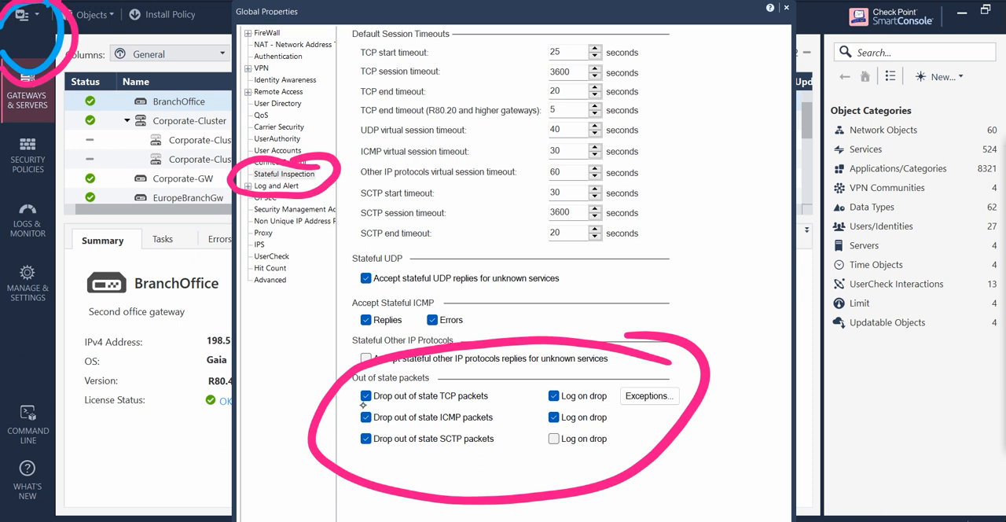
- Uncheck the 'Drop out of state' TCP, ICMP and SCTP packet options
left_click(365, 396)
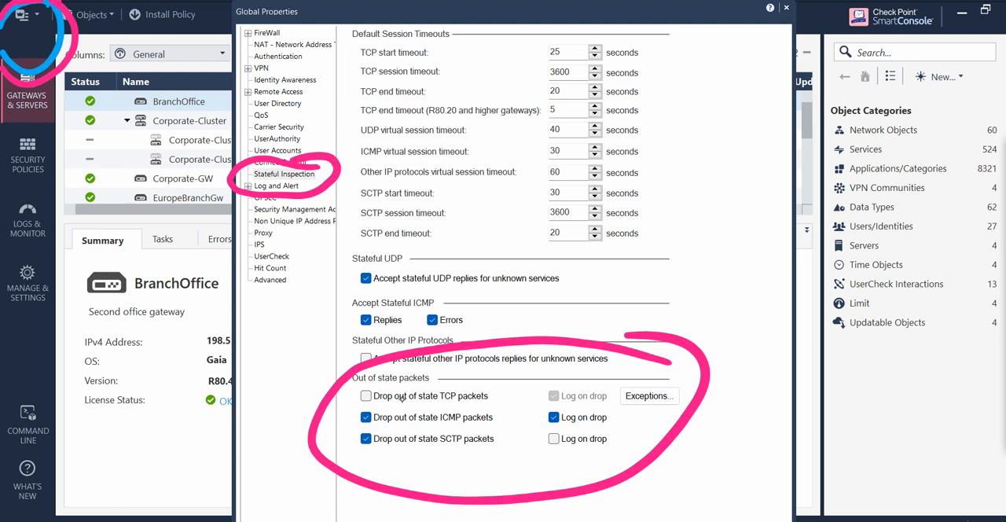
left_click(365, 418)
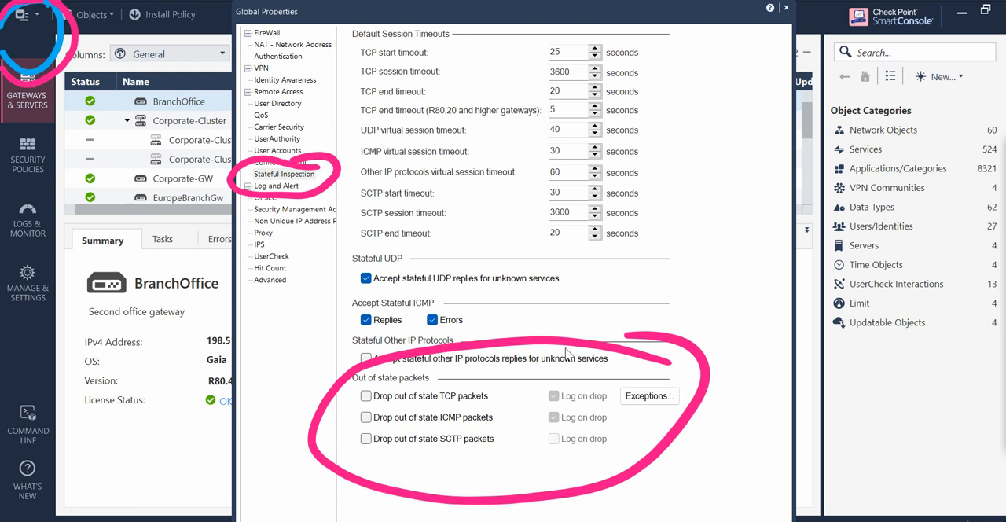
mouse_move(764, 329)
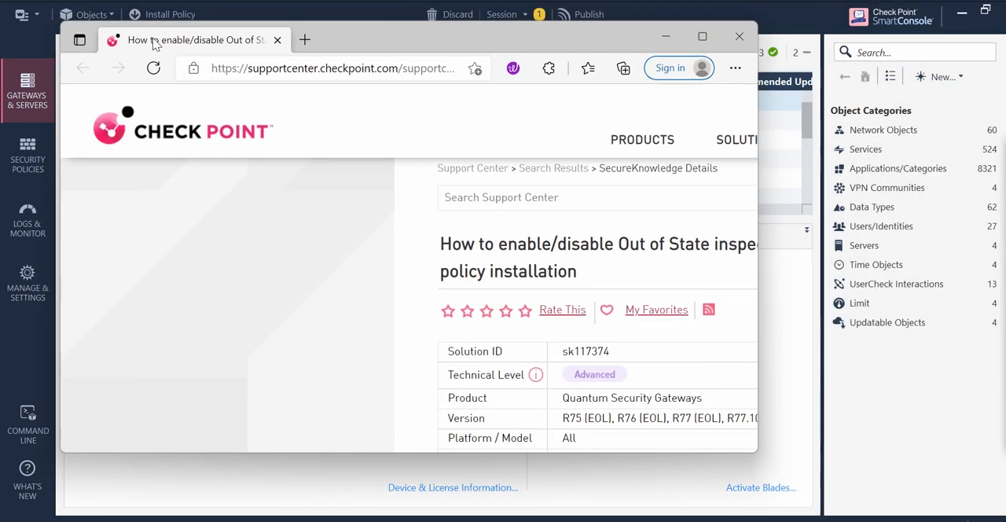
- Maximize the browser showing Support Center article sk117374 on Out of State inspection
left_click(701, 36)
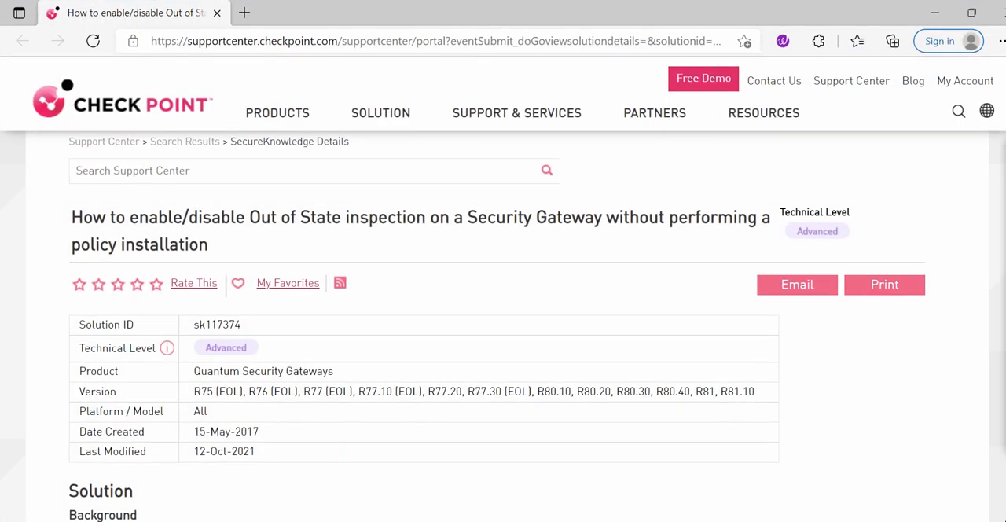
mouse_move(898, 459)
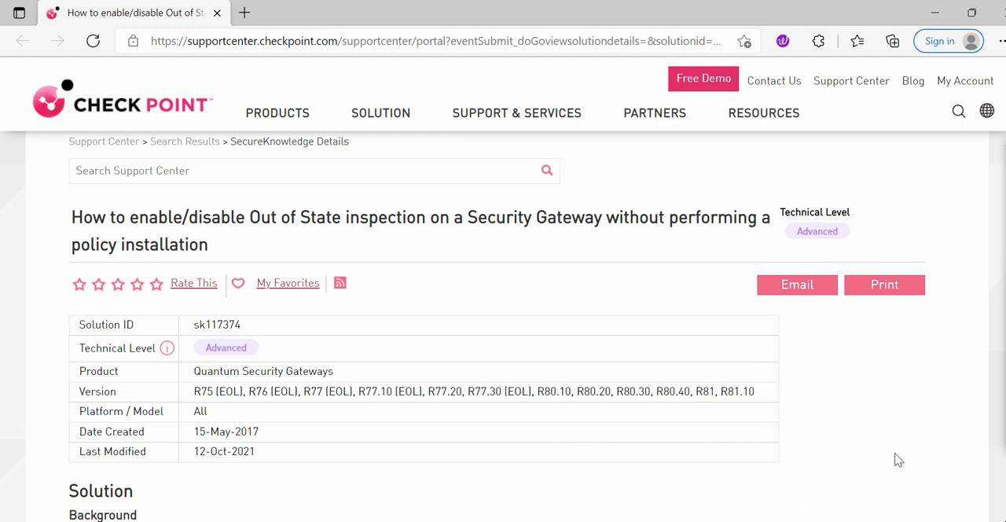